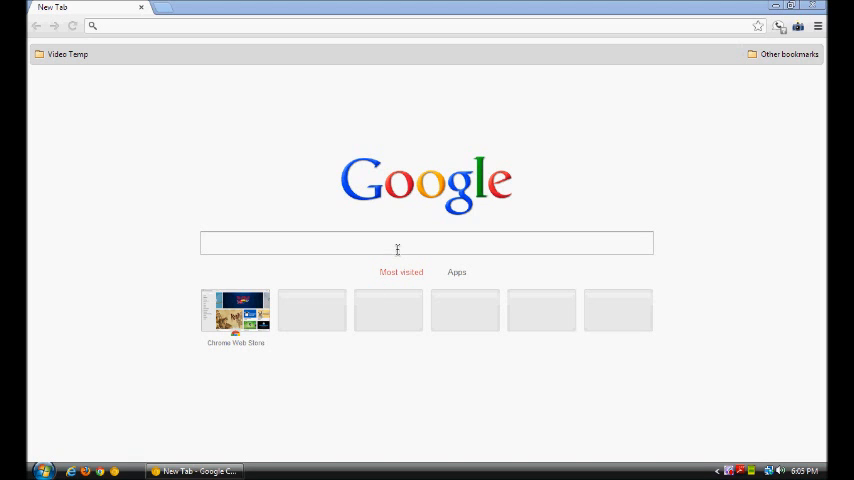
Try the New Tab search box and toggle between the Apps and Most visited views
{"action": "left_click", "coordinate": [426, 243]}
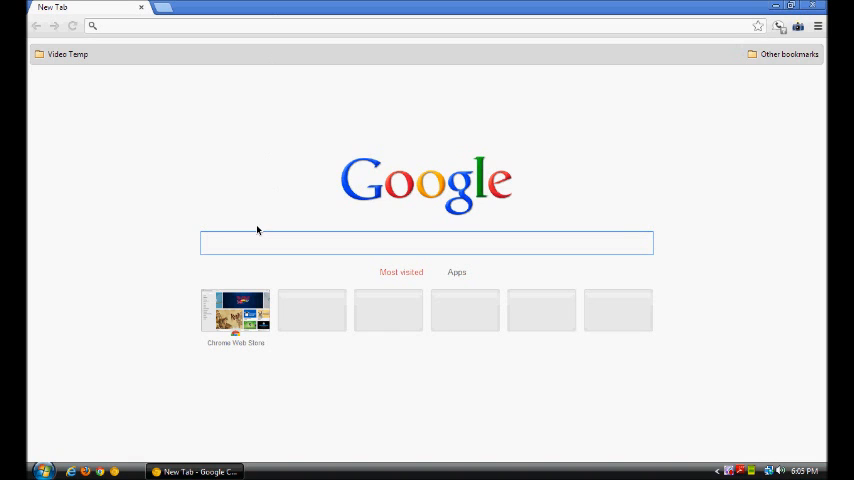
{"action": "left_click", "coordinate": [426, 242]}
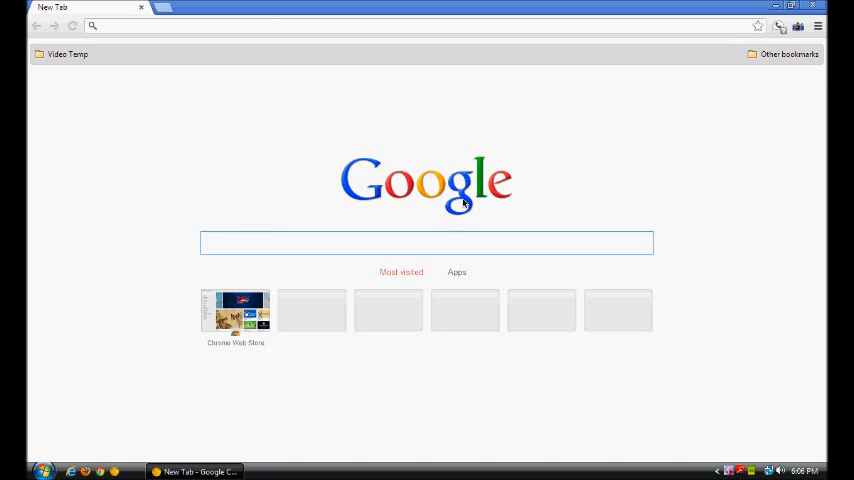
{"action": "left_click", "coordinate": [427, 243]}
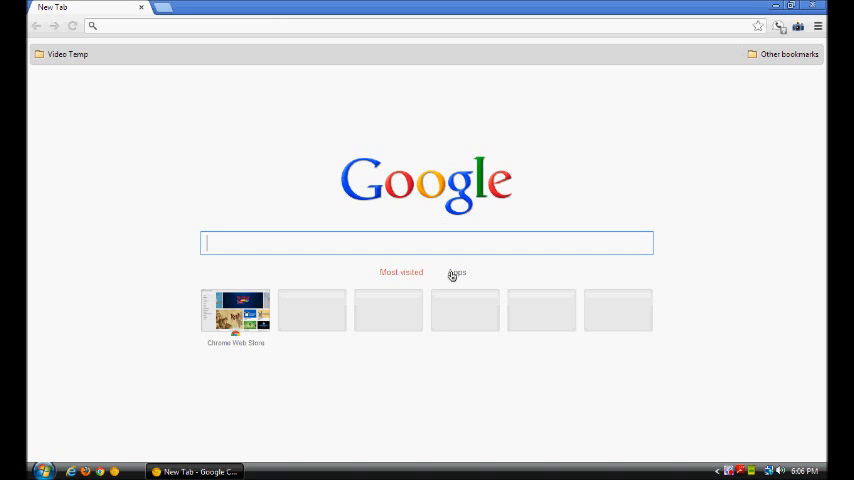
{"action": "mouse_move", "coordinate": [412, 159]}
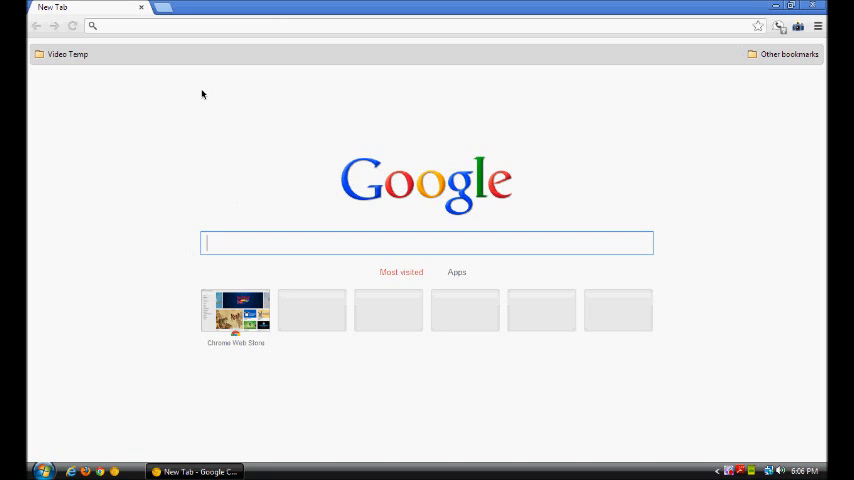
{"action": "mouse_move", "coordinate": [789, 235]}
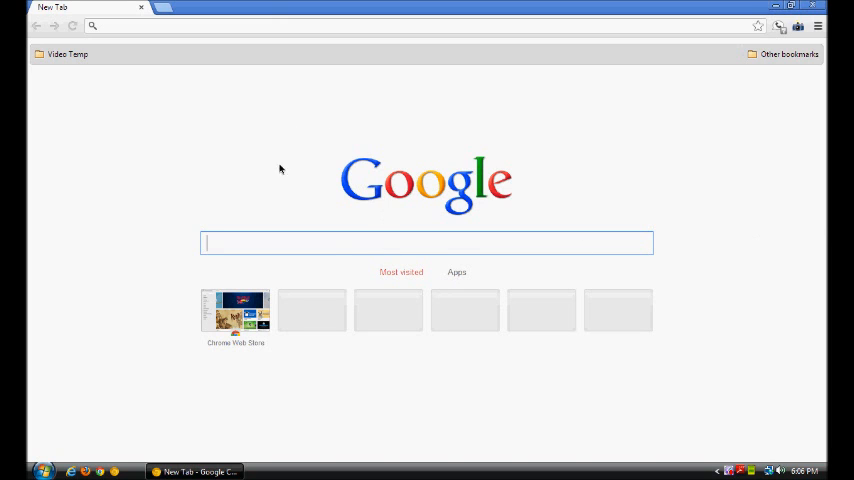
{"action": "mouse_move", "coordinate": [299, 246]}
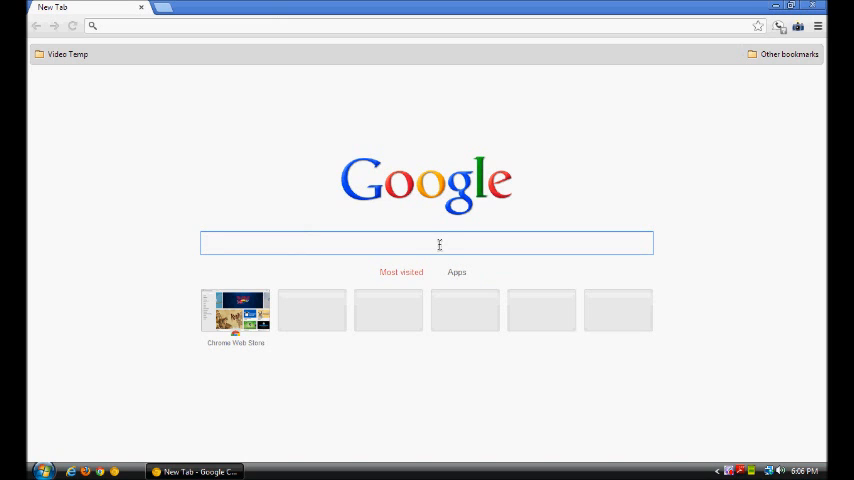
{"action": "left_click", "coordinate": [439, 243]}
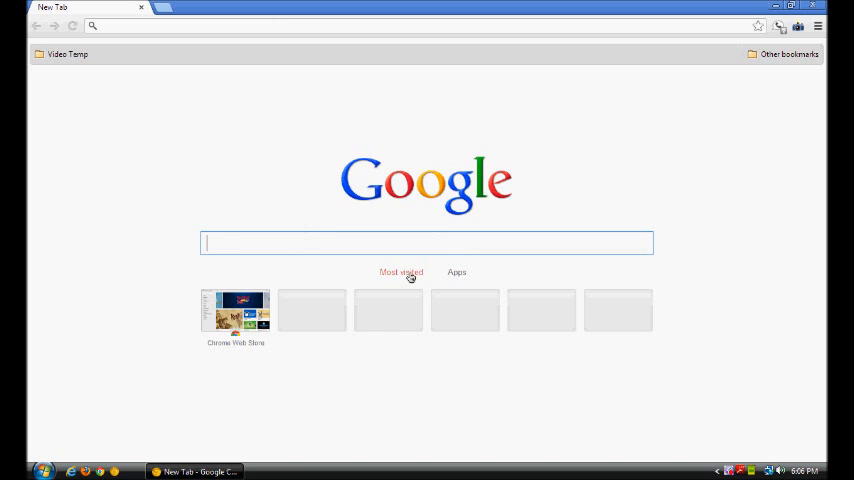
{"action": "mouse_move", "coordinate": [313, 321]}
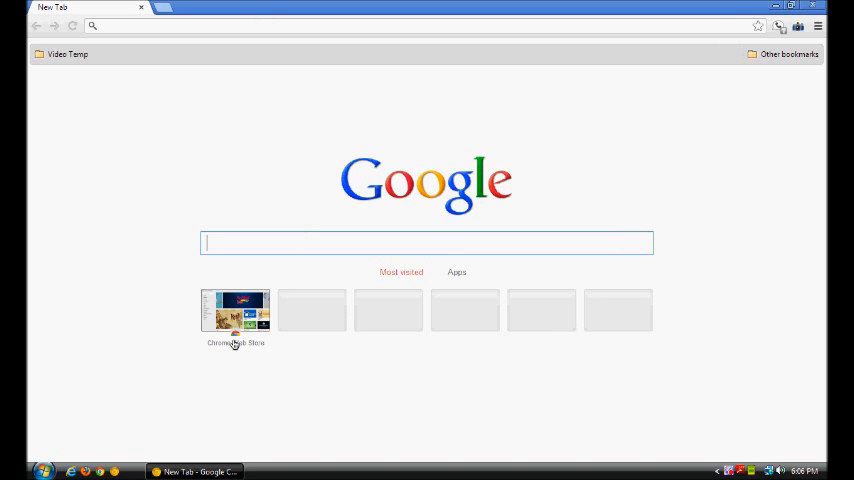
{"action": "left_click", "coordinate": [456, 272]}
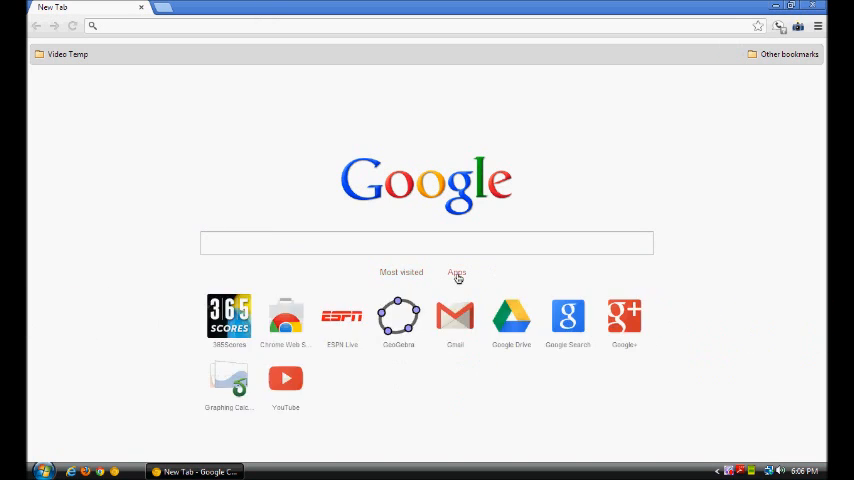
{"action": "left_click", "coordinate": [400, 272]}
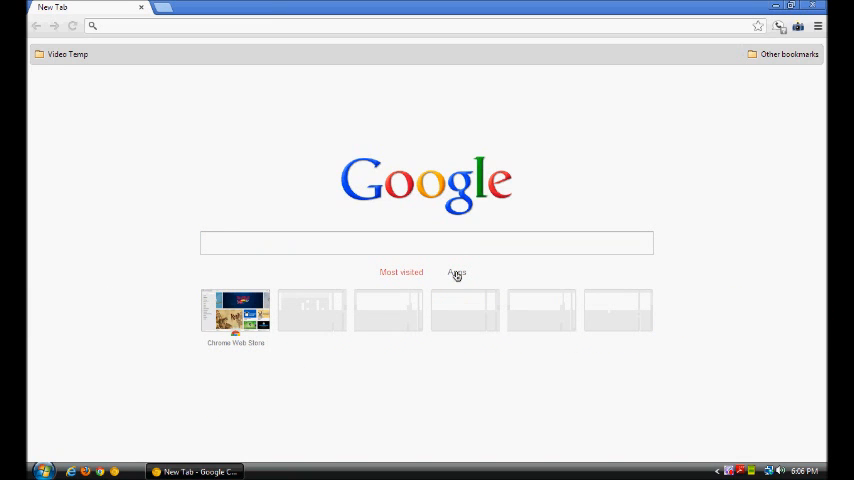
{"action": "left_click", "coordinate": [456, 272]}
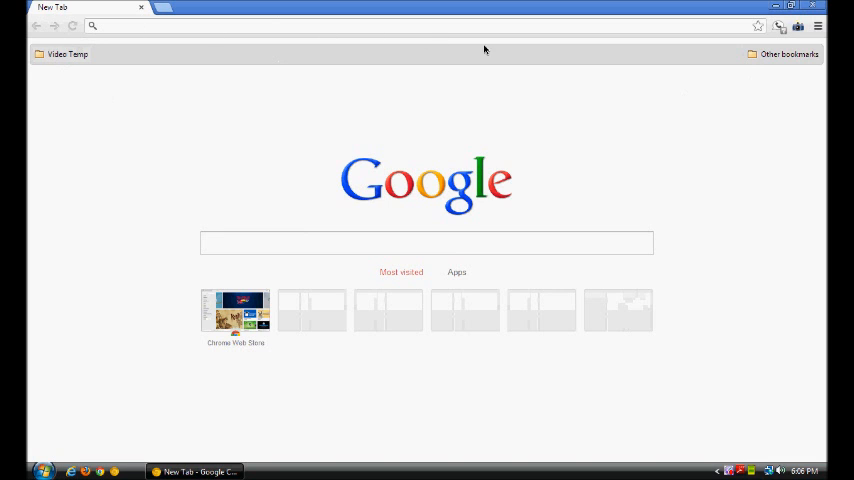
{"action": "mouse_move", "coordinate": [519, 153]}
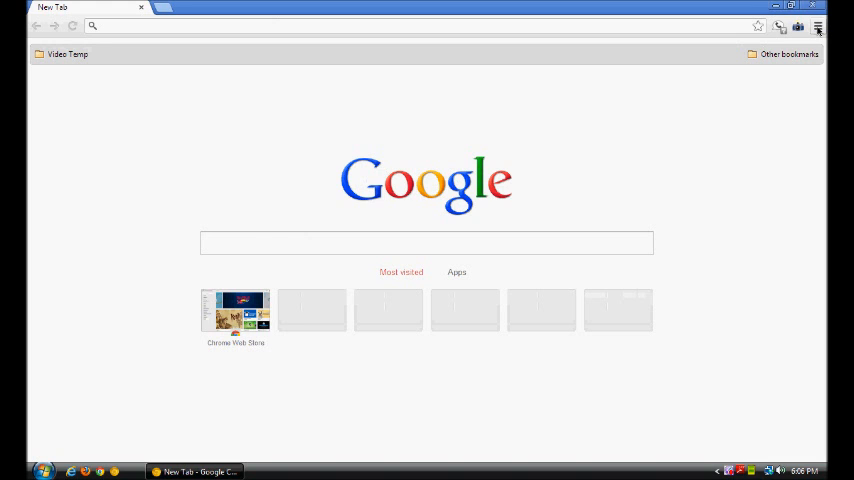
Open a new tab from the Chrome menu, dismiss the menu, and go to chrome://flags
{"action": "left_click", "coordinate": [829, 26]}
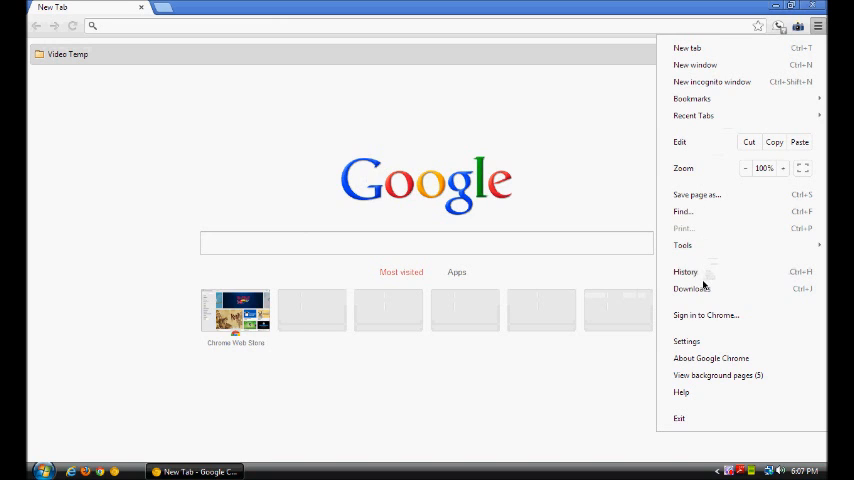
{"action": "mouse_move", "coordinate": [720, 271]}
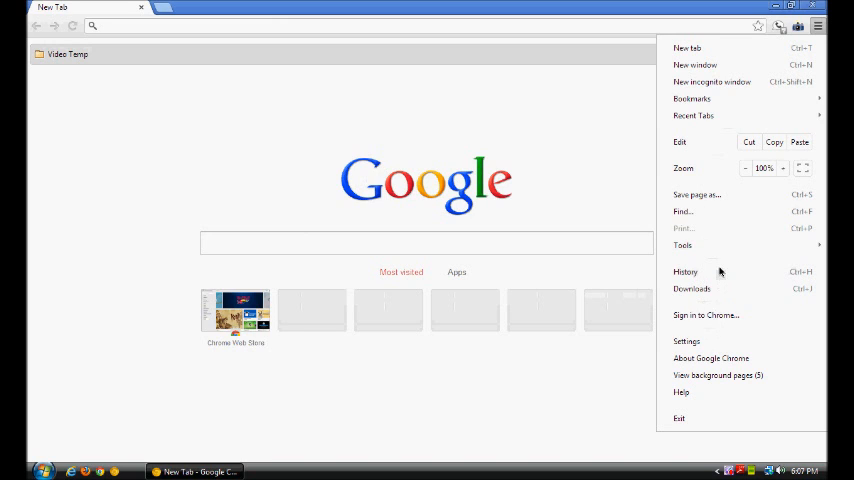
{"action": "mouse_move", "coordinate": [725, 306]}
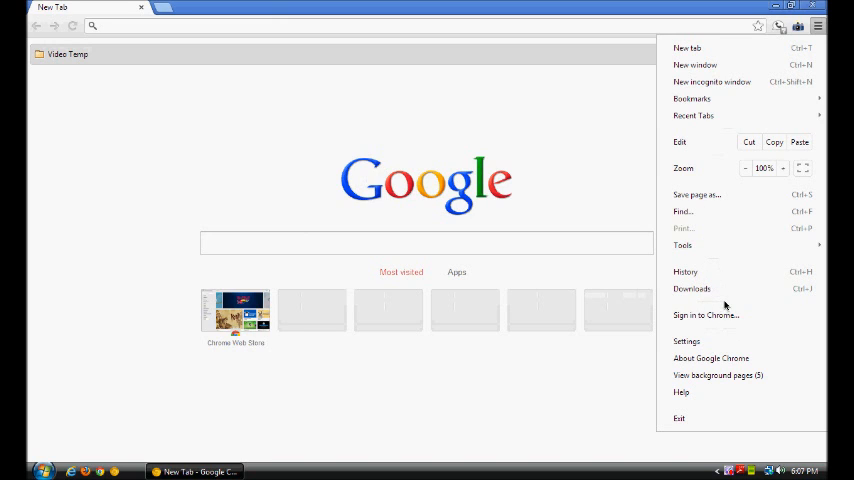
{"action": "mouse_move", "coordinate": [721, 272]}
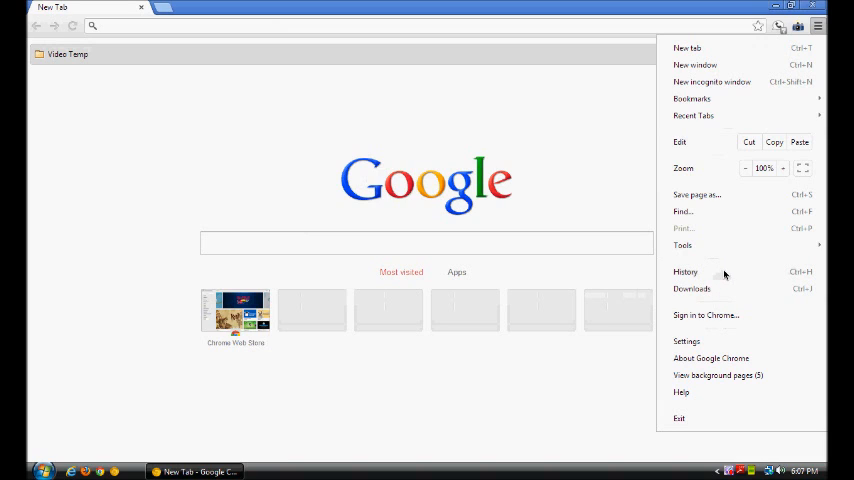
{"action": "mouse_move", "coordinate": [709, 205]}
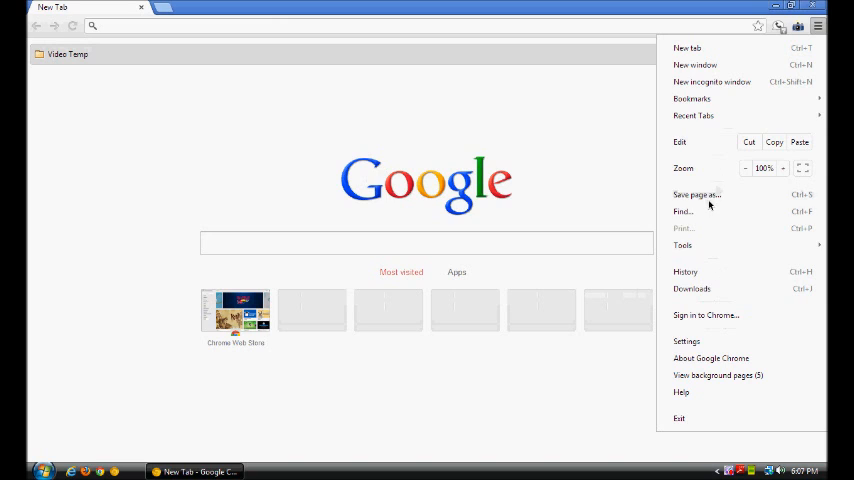
{"action": "mouse_move", "coordinate": [700, 98]}
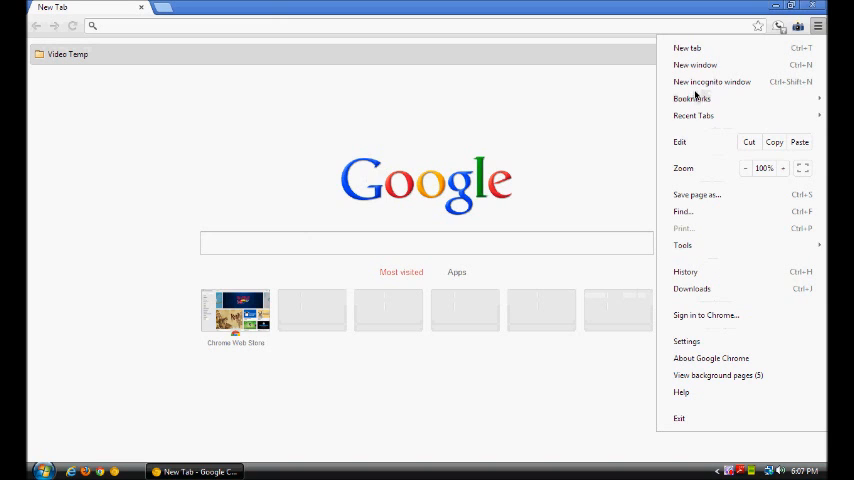
{"action": "mouse_move", "coordinate": [720, 272]}
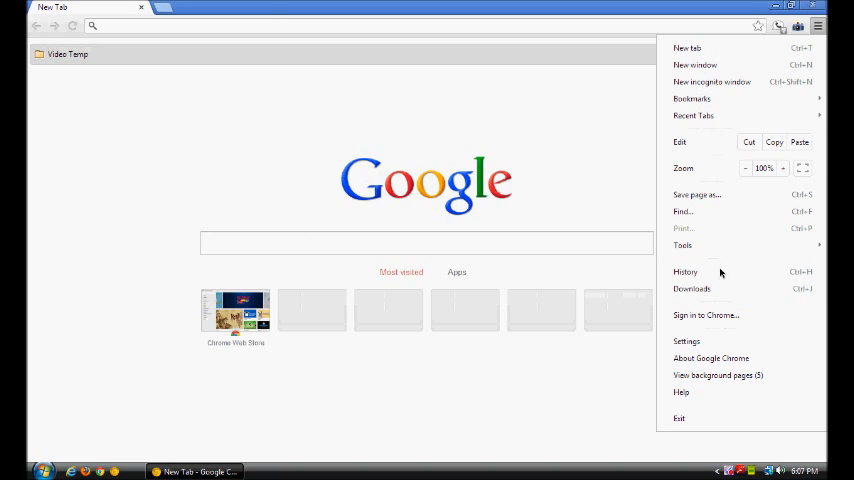
{"action": "mouse_move", "coordinate": [730, 385]}
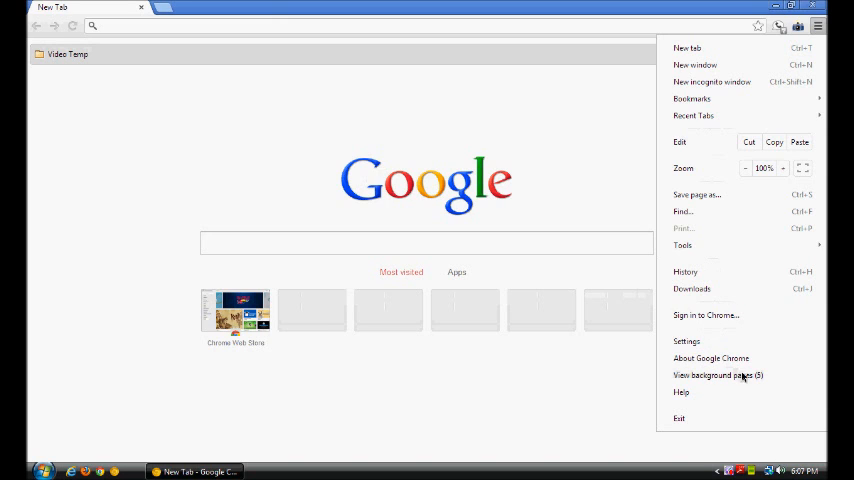
{"action": "mouse_move", "coordinate": [720, 285]}
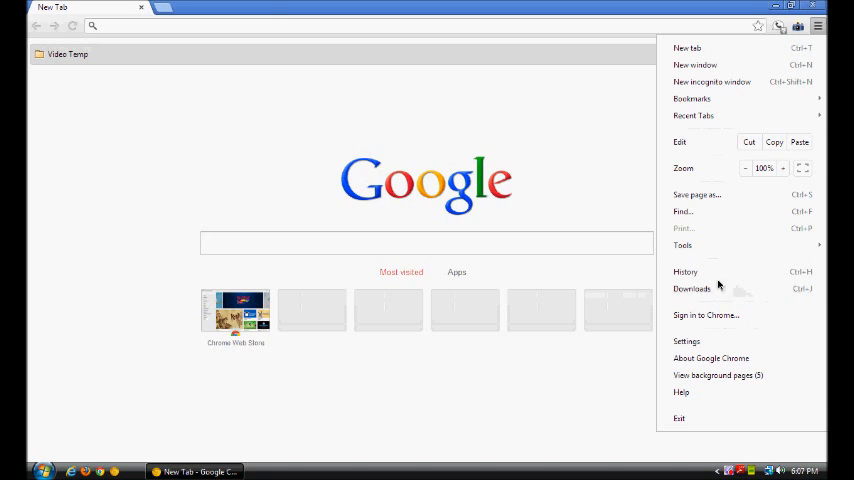
{"action": "mouse_move", "coordinate": [695, 48]}
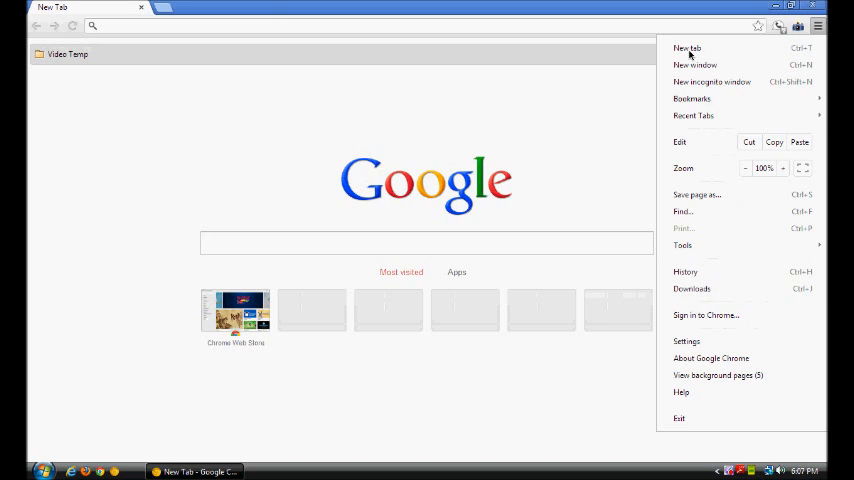
{"action": "left_click", "coordinate": [687, 47]}
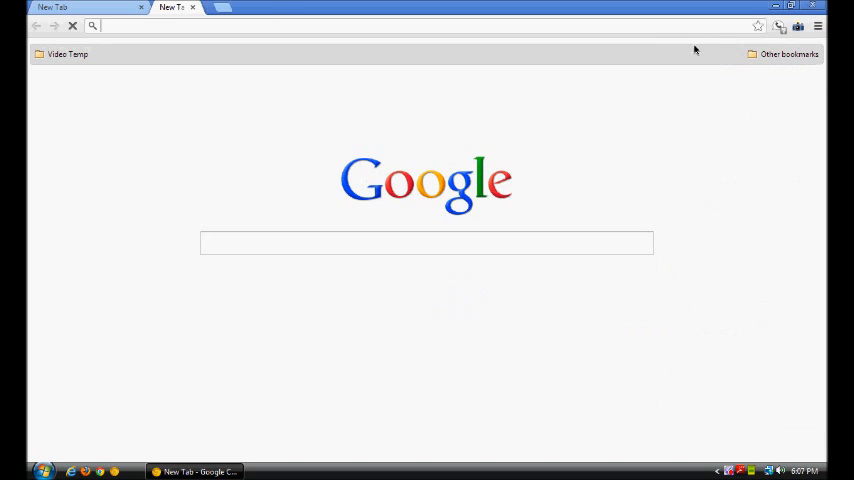
{"action": "left_click", "coordinate": [834, 27]}
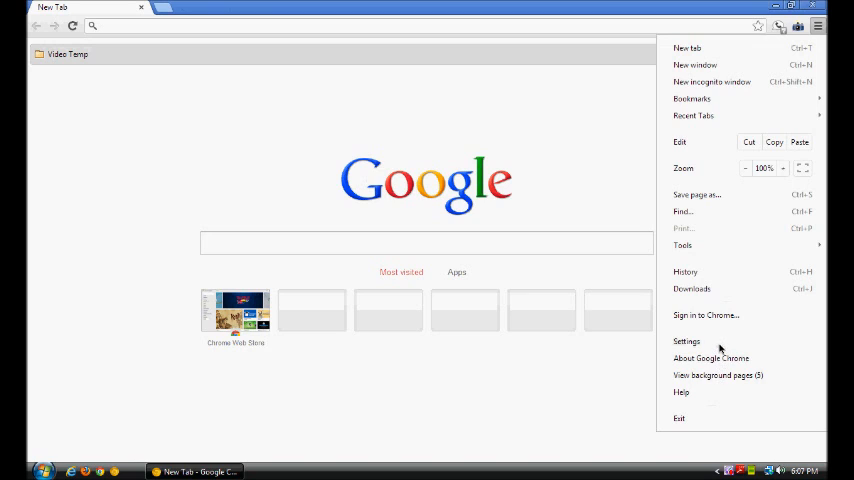
{"action": "mouse_move", "coordinate": [711, 265]}
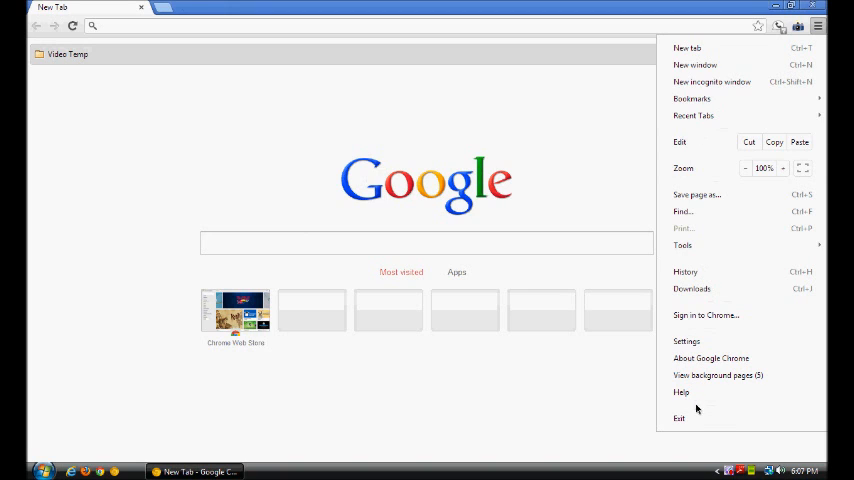
{"action": "mouse_move", "coordinate": [706, 217]}
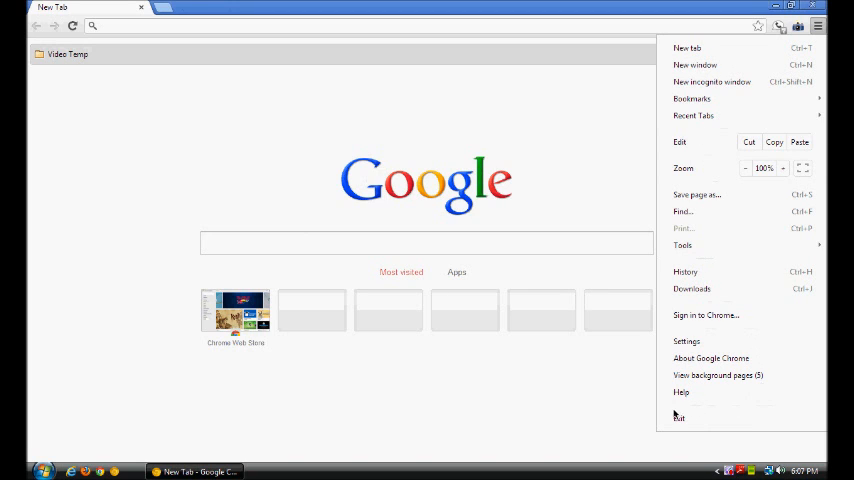
{"action": "left_click", "coordinate": [492, 337]}
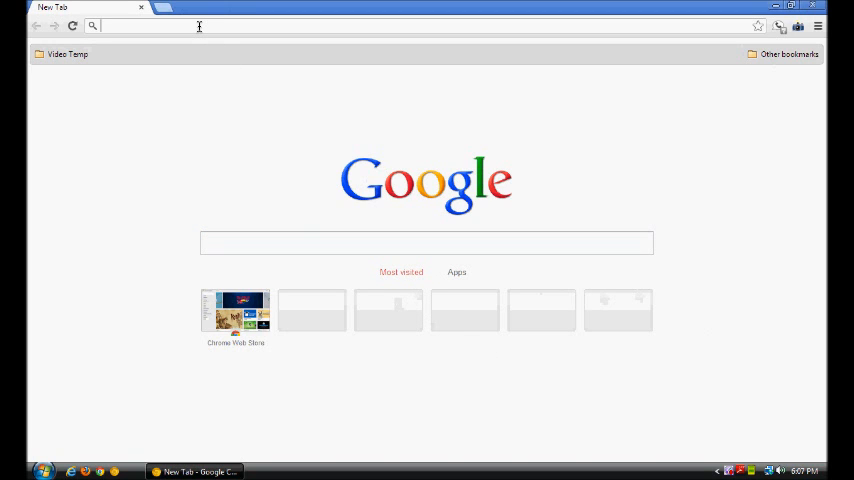
{"action": "type", "text": "about.com"}
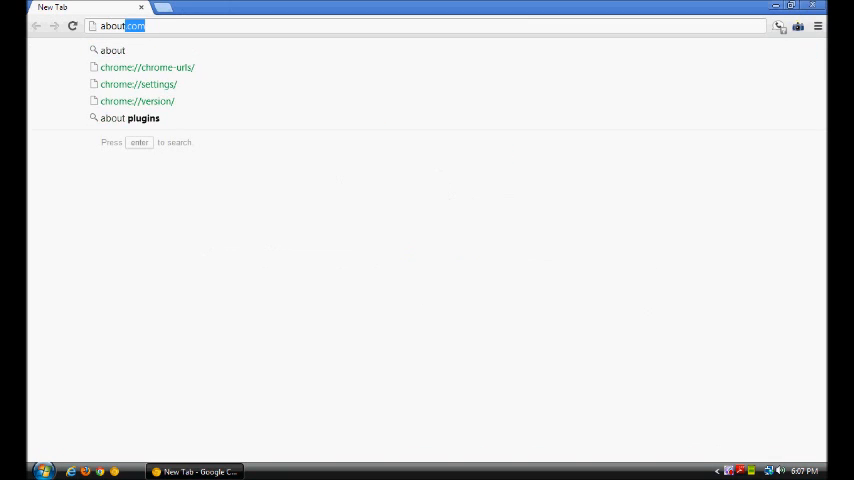
{"action": "type", "text": "chrome://flags"}
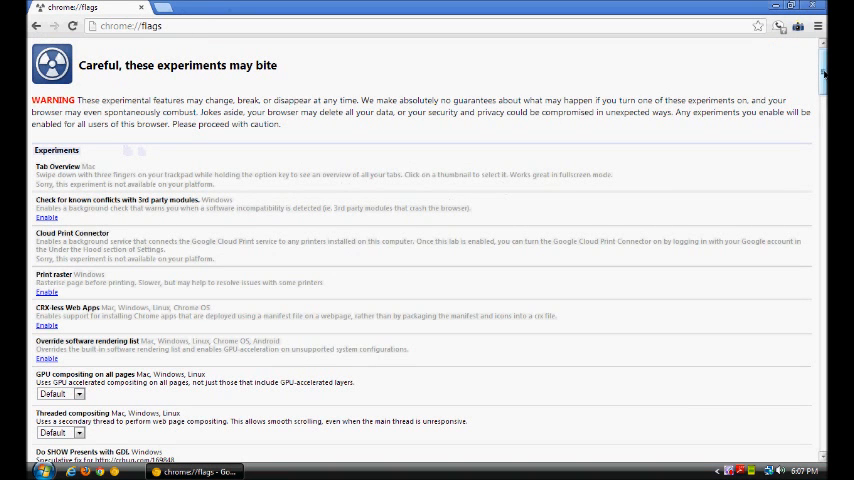
{"action": "scroll", "scroll_direction": "down", "scroll_amount": 3}
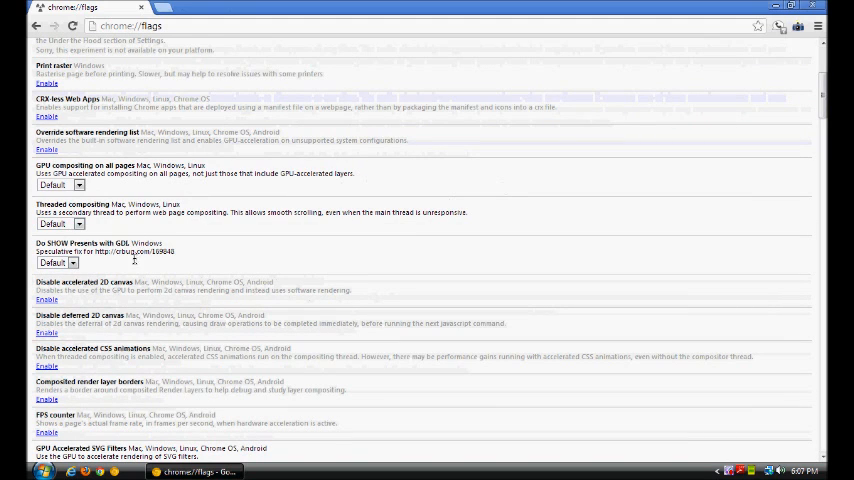
{"action": "mouse_move", "coordinate": [95, 188]}
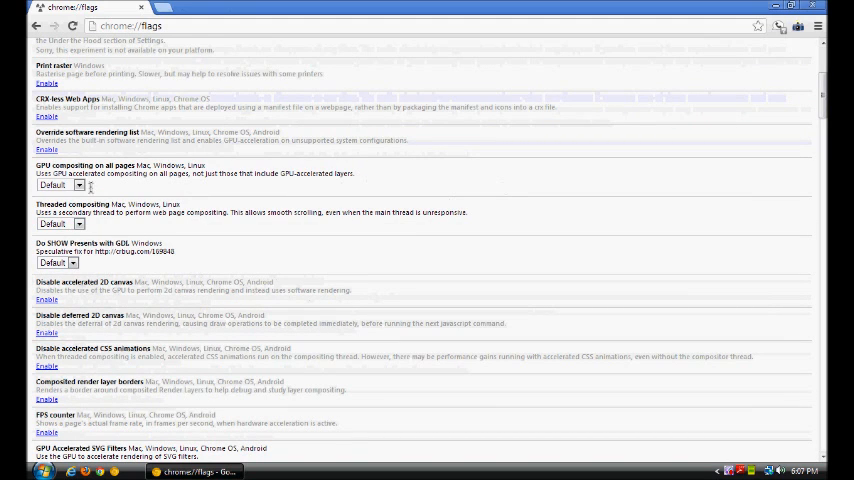
{"action": "scroll", "scroll_direction": "down", "scroll_amount": 3}
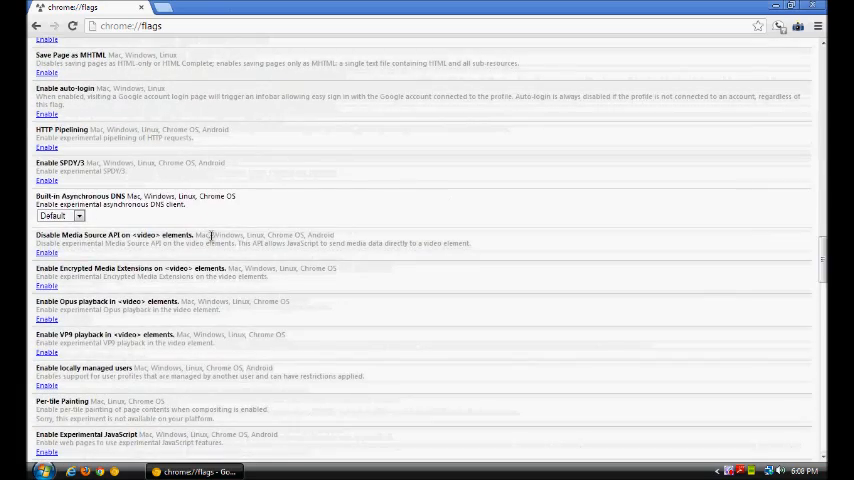
{"action": "scroll", "scroll_direction": "down", "scroll_amount": 3}
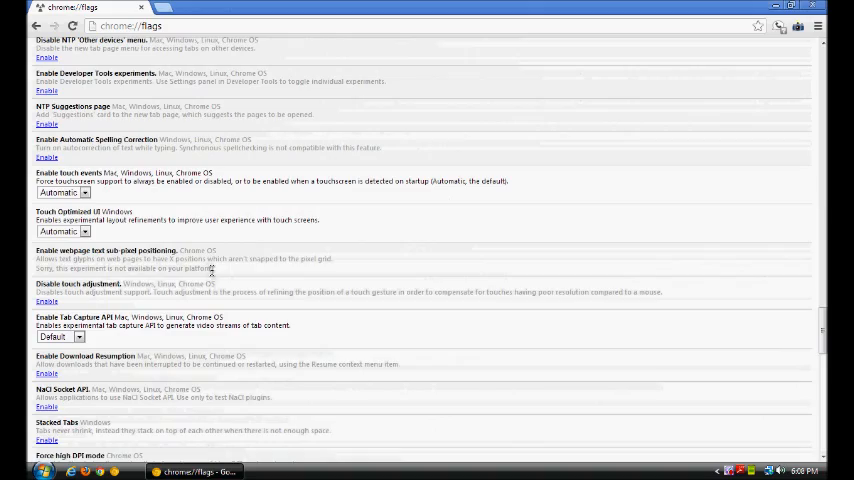
{"action": "scroll", "scroll_direction": "down", "scroll_amount": 3}
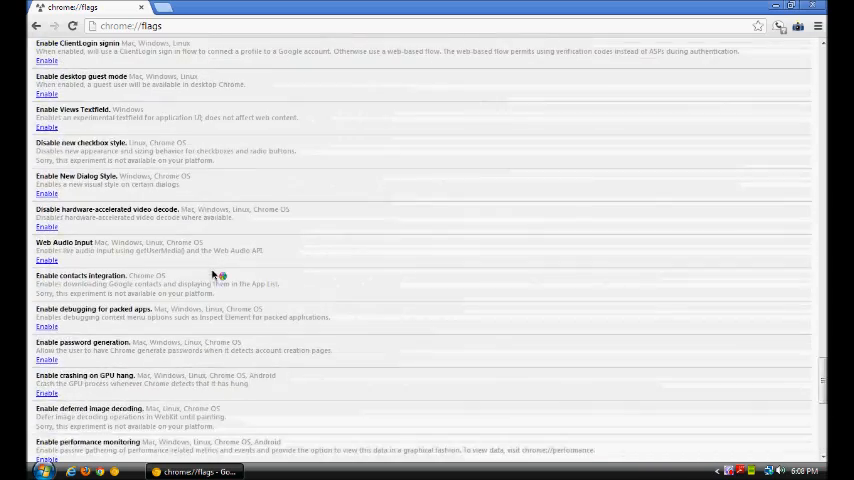
{"action": "scroll", "scroll_direction": "down", "scroll_amount": 3}
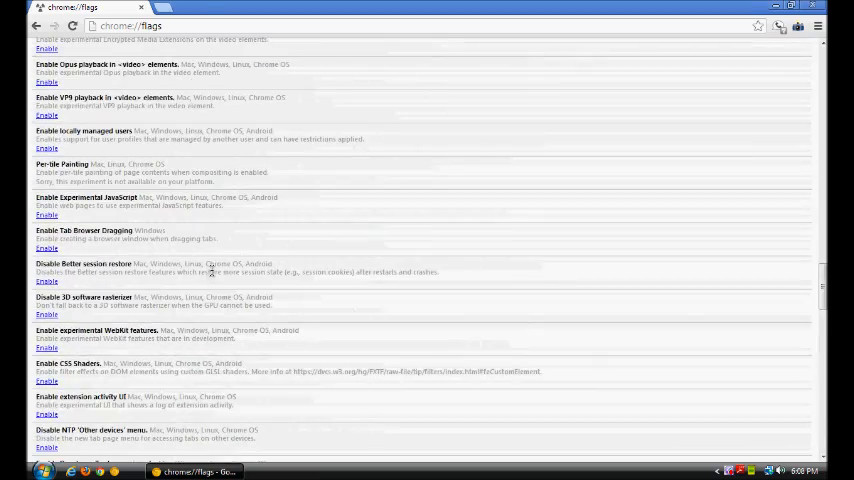
{"action": "scroll", "scroll_direction": "down", "scroll_amount": 3}
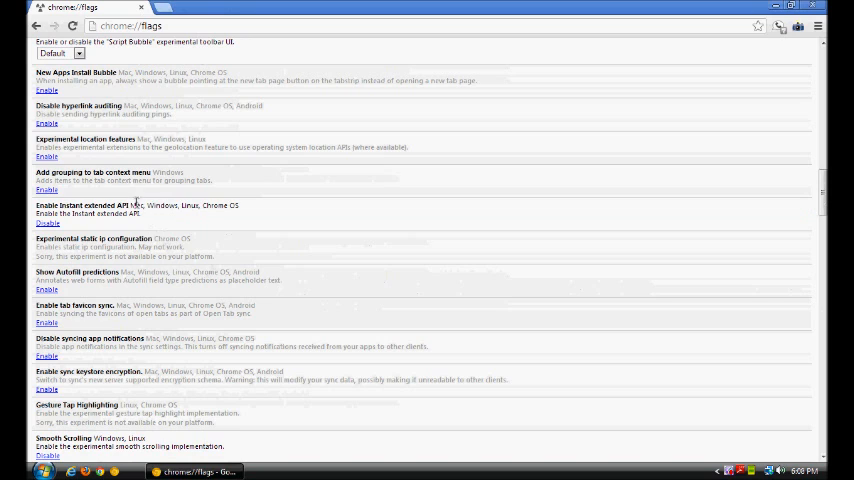
{"action": "mouse_move", "coordinate": [249, 205]}
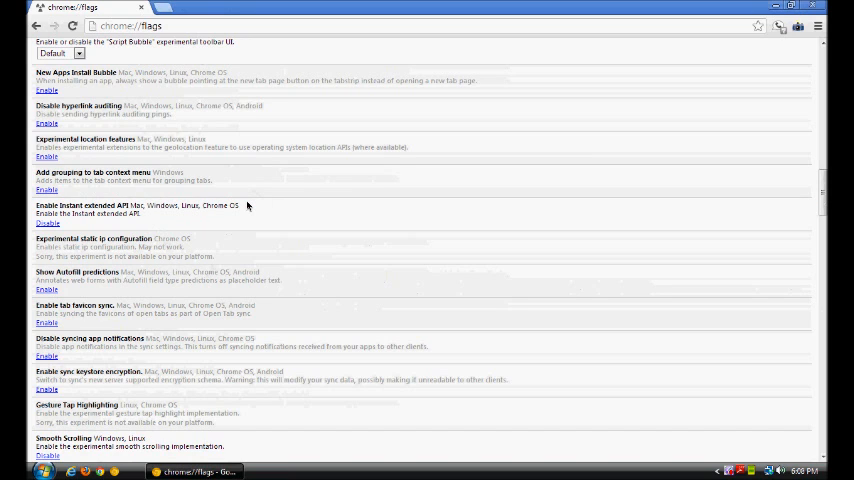
{"action": "mouse_move", "coordinate": [247, 205]}
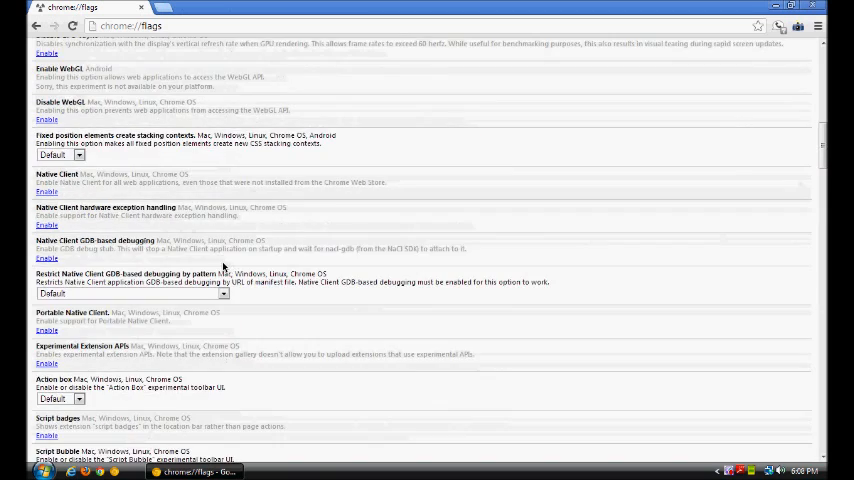
{"action": "scroll", "scroll_direction": "down", "scroll_amount": 3}
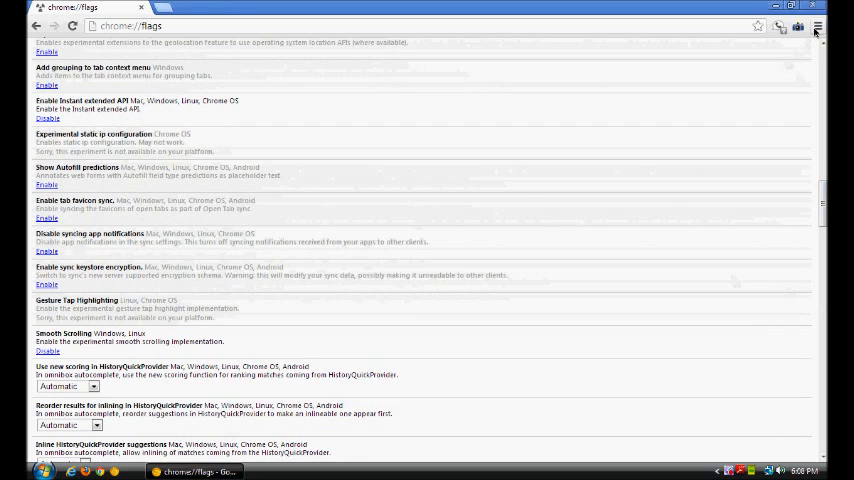
{"action": "mouse_move", "coordinate": [285, 202]}
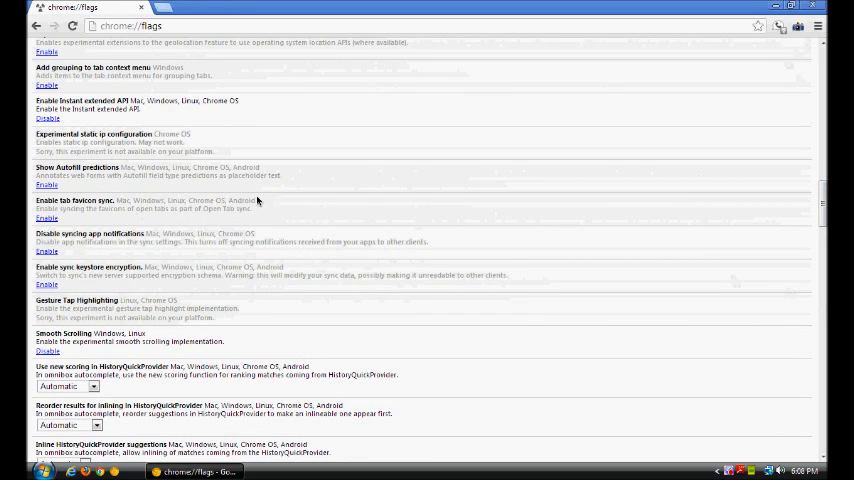
{"action": "mouse_move", "coordinate": [189, 97]}
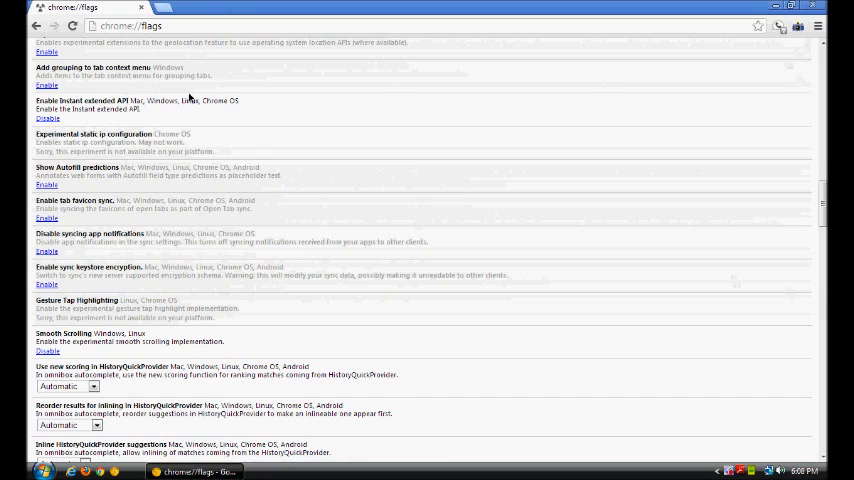
{"action": "mouse_move", "coordinate": [177, 96]}
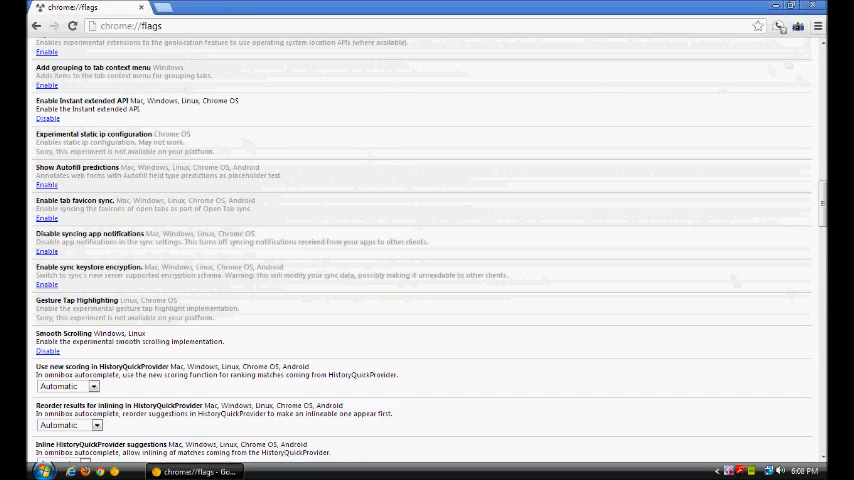
{"action": "left_click", "coordinate": [834, 28]}
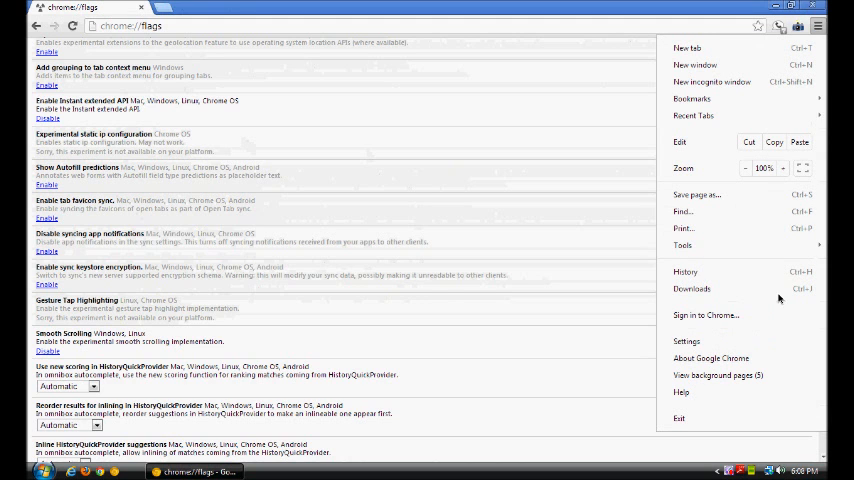
{"action": "left_click", "coordinate": [821, 27]}
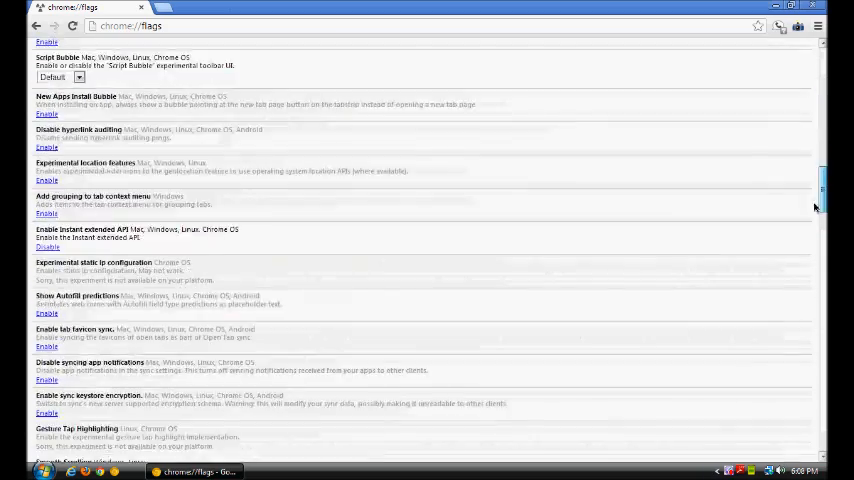
Scroll down to the last entries of the chrome://flags experiments list
{"action": "scroll", "scroll_direction": "down", "scroll_amount": 3}
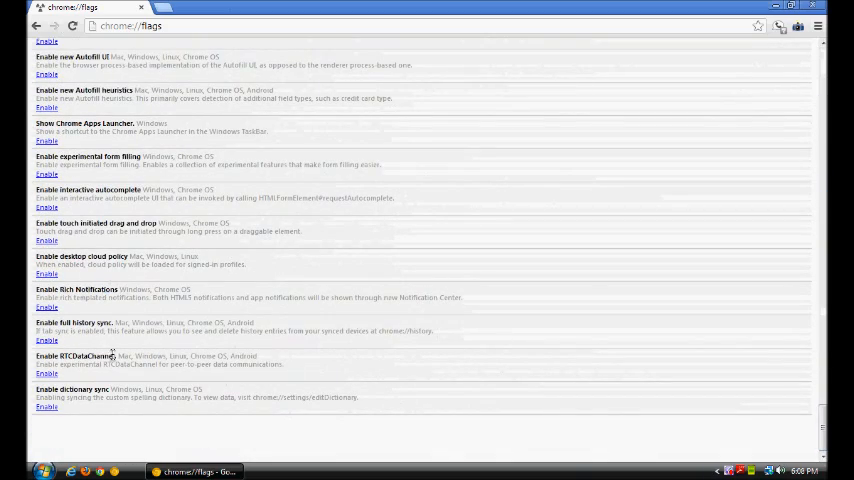
{"action": "mouse_move", "coordinate": [99, 228]}
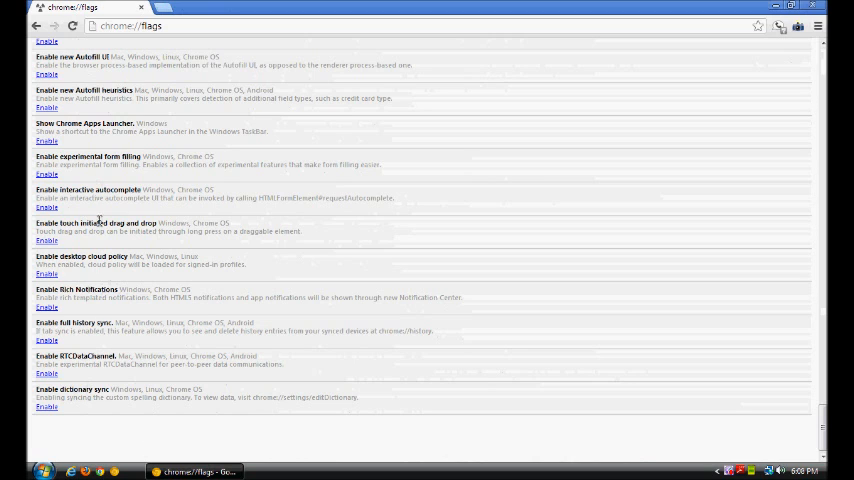
{"action": "mouse_move", "coordinate": [120, 127]}
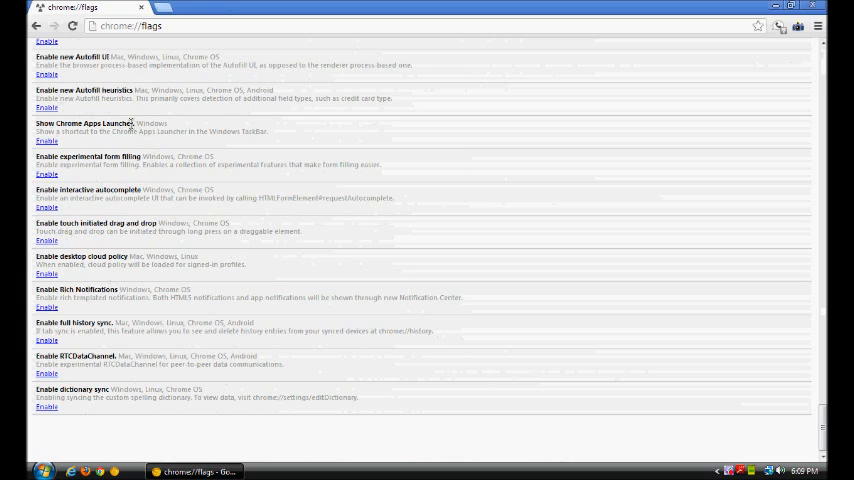
{"action": "mouse_move", "coordinate": [178, 130]}
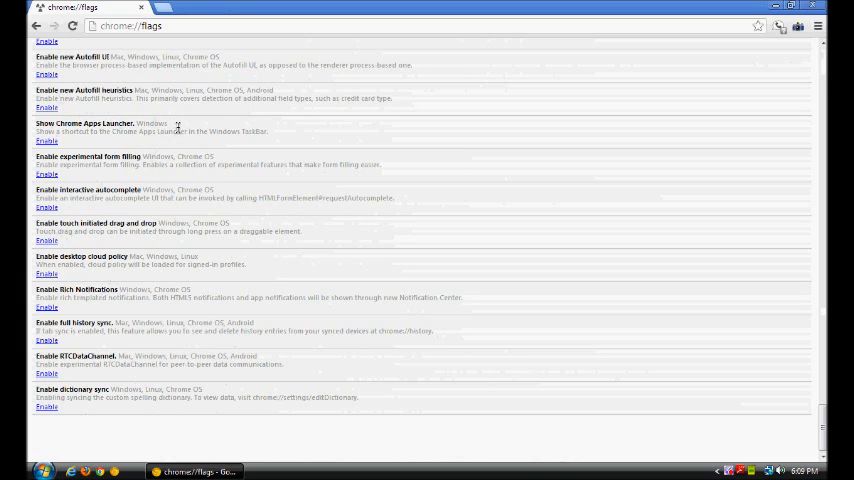
{"action": "mouse_move", "coordinate": [117, 123]}
{"action": "type", "text": "g"}
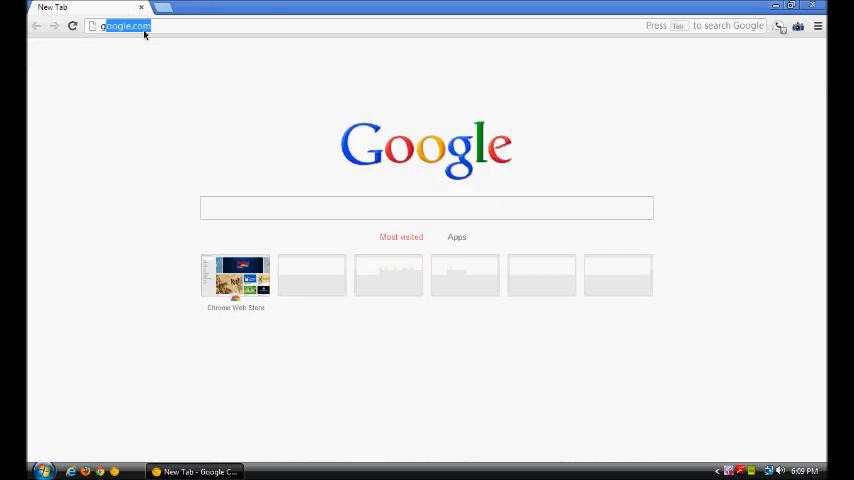
Focus the address bar on the New Tab page to show google.com suggestions
{"action": "left_click", "coordinate": [130, 28]}
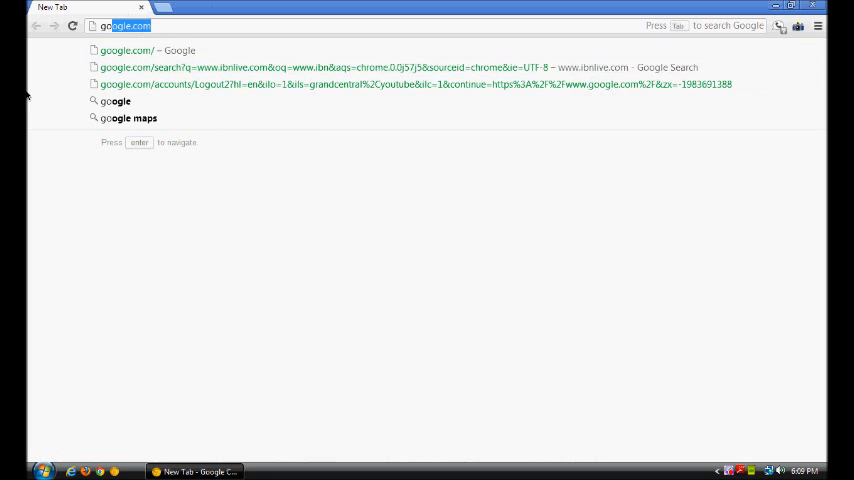
{"action": "mouse_move", "coordinate": [131, 58]}
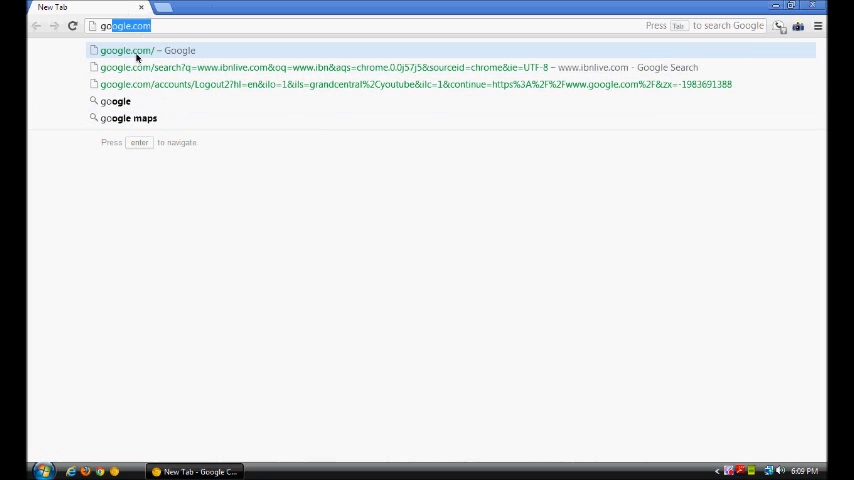
{"action": "mouse_move", "coordinate": [540, 67]}
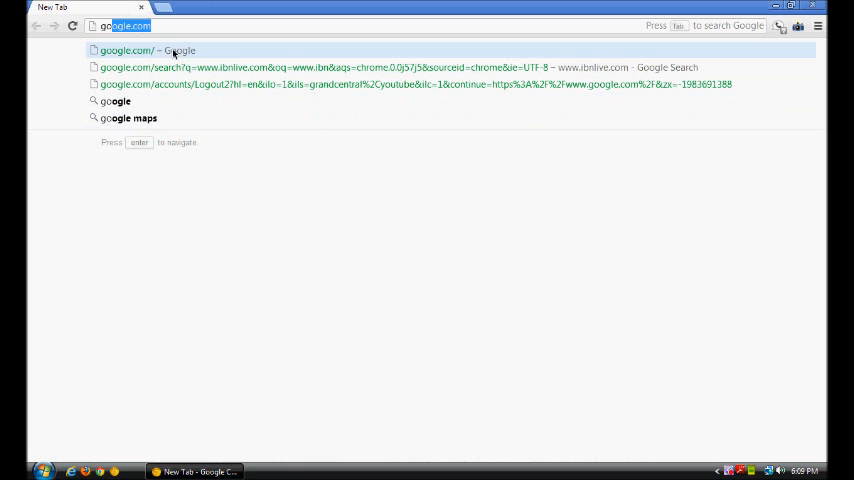
{"action": "mouse_move", "coordinate": [180, 52]}
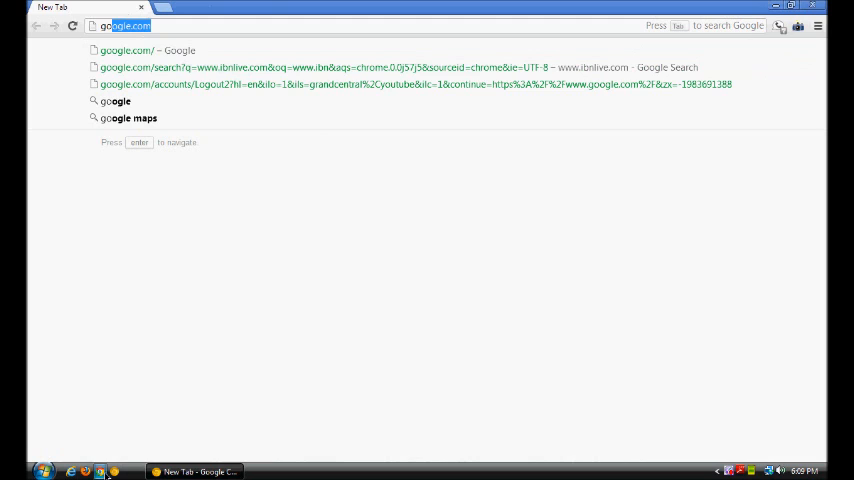
{"action": "mouse_move", "coordinate": [180, 68]}
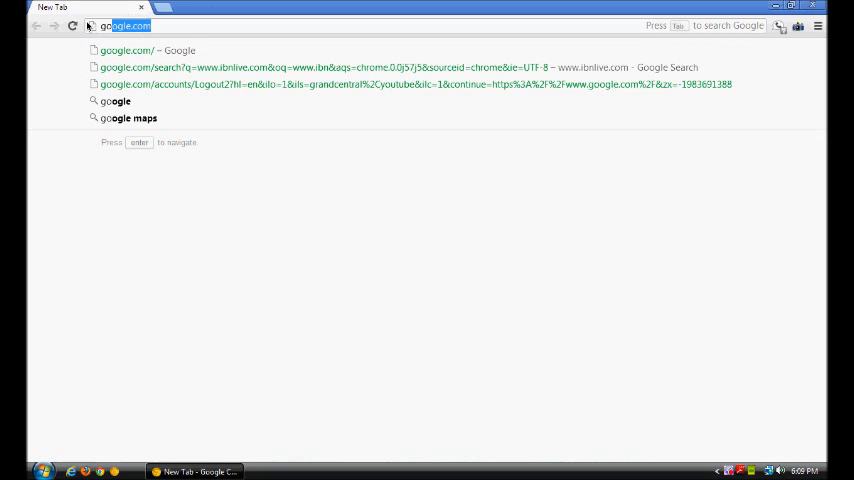
{"action": "mouse_move", "coordinate": [94, 129]}
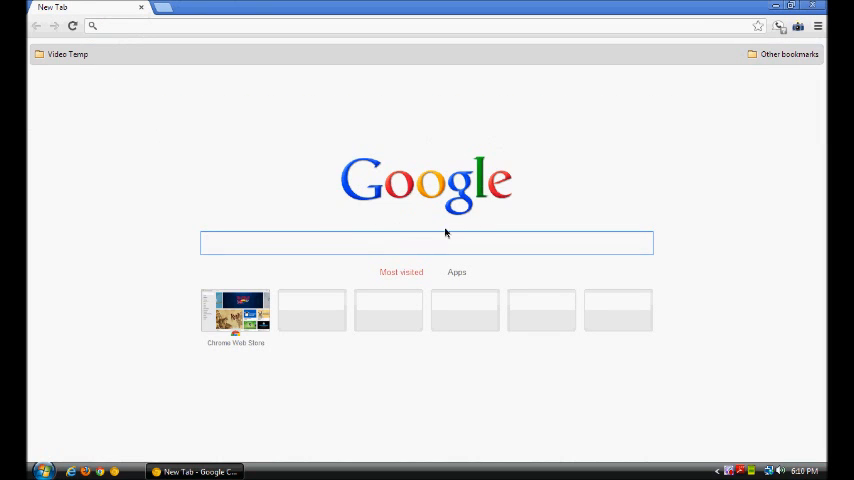
Type 'google.com', then 'google maps', into the New Tab search box; the text lands in the omnibox
{"action": "left_click", "coordinate": [427, 243]}
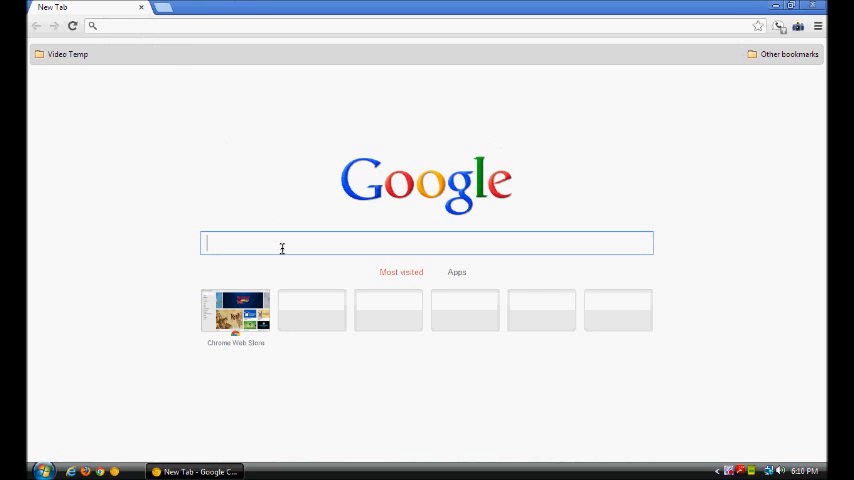
{"action": "type", "text": "google.com"}
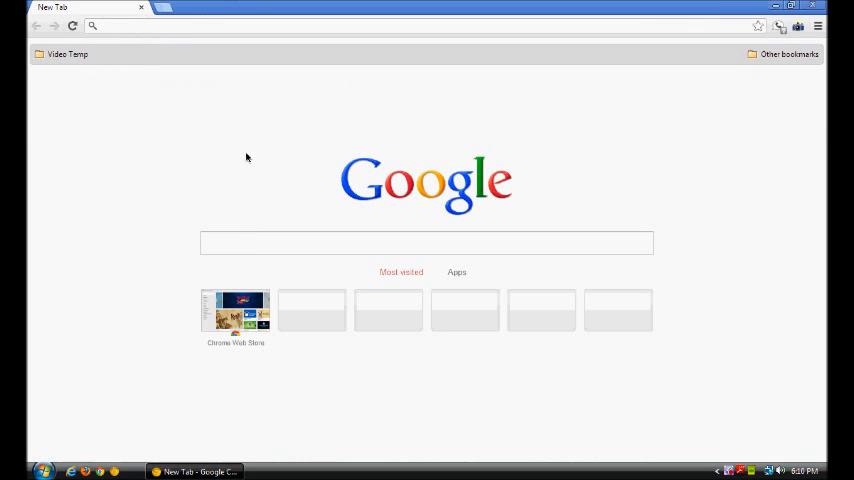
{"action": "left_click", "coordinate": [427, 242]}
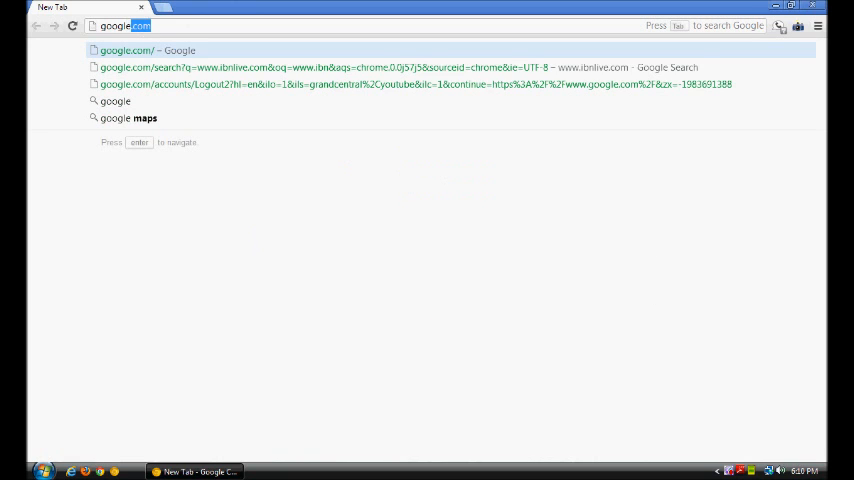
{"action": "mouse_move", "coordinate": [238, 187]}
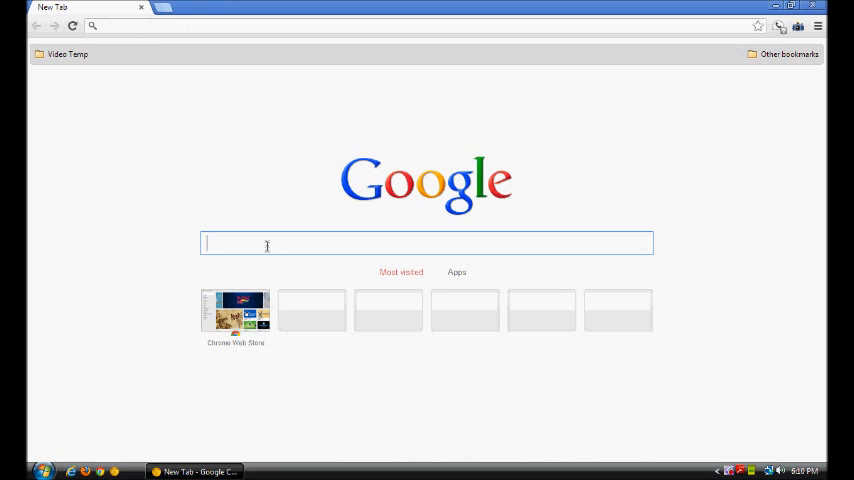
{"action": "mouse_move", "coordinate": [276, 186]}
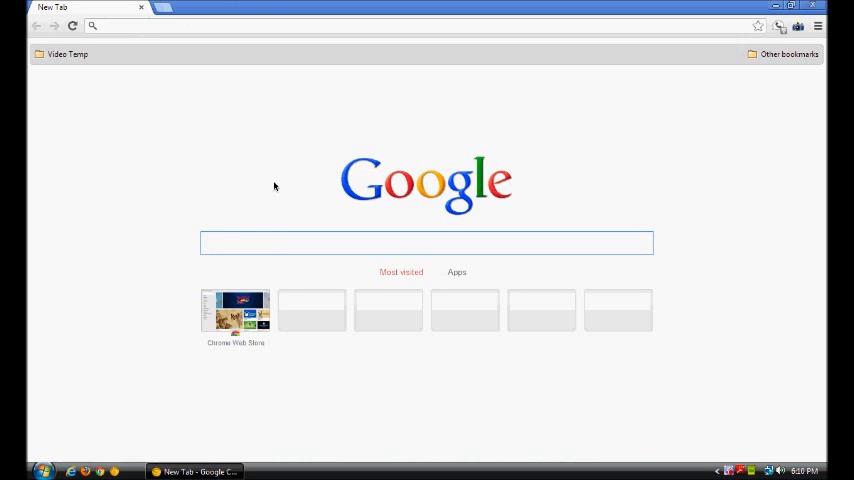
{"action": "type", "text": "google maps"}
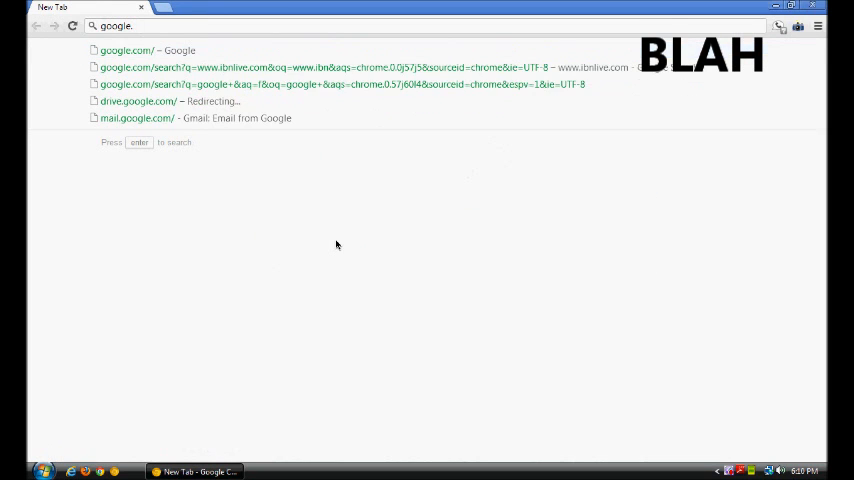
Search for 'google', check the search options list, then return to the New Tab page
{"action": "key", "text": "Backspace"}
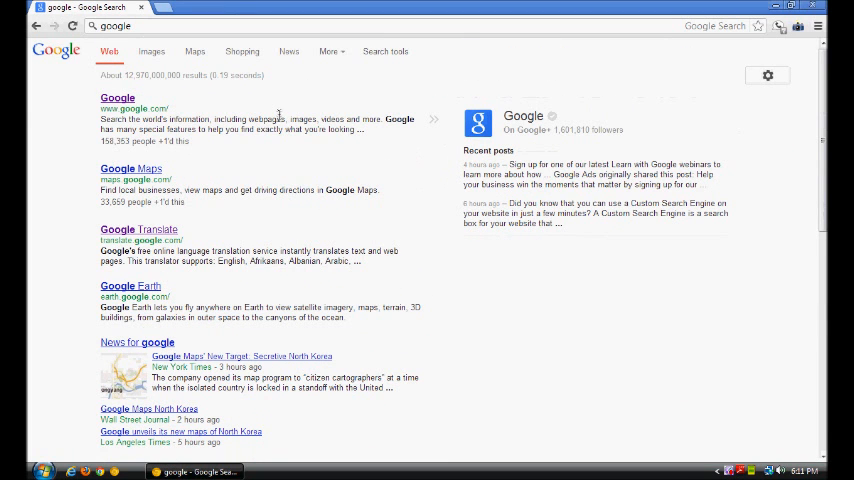
{"action": "mouse_move", "coordinate": [249, 118]}
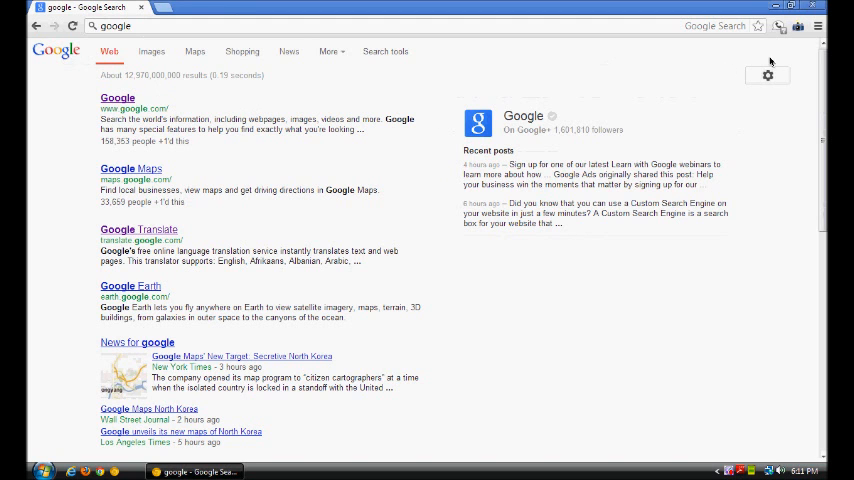
{"action": "mouse_move", "coordinate": [749, 165]}
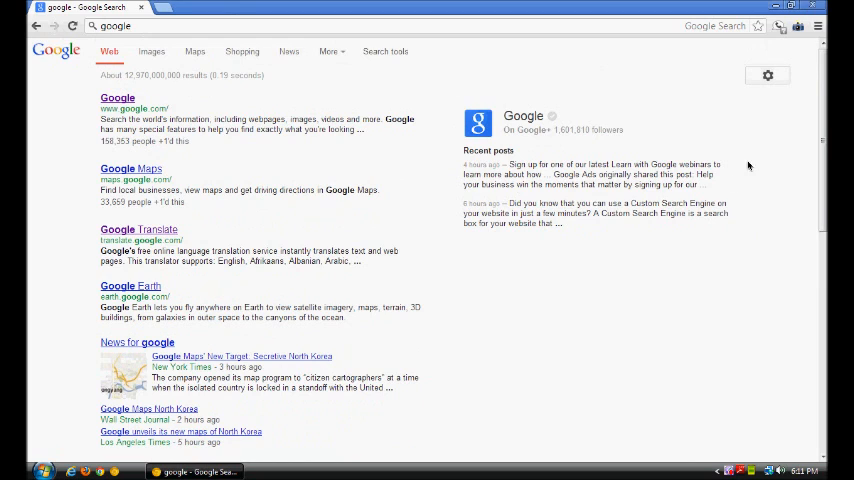
{"action": "left_click", "coordinate": [768, 75]}
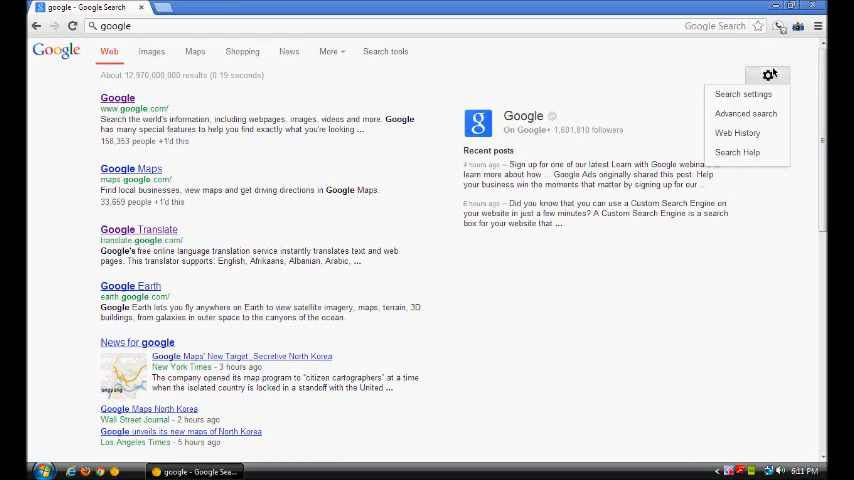
{"action": "left_click", "coordinate": [768, 74]}
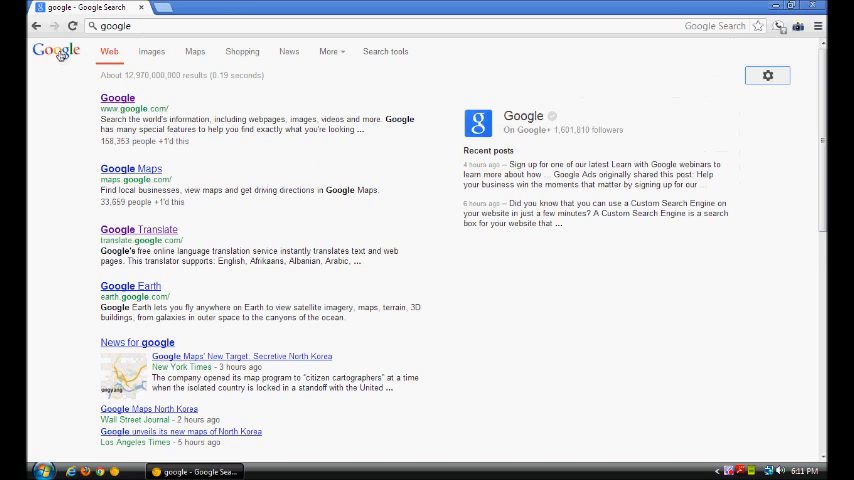
{"action": "left_click", "coordinate": [329, 51]}
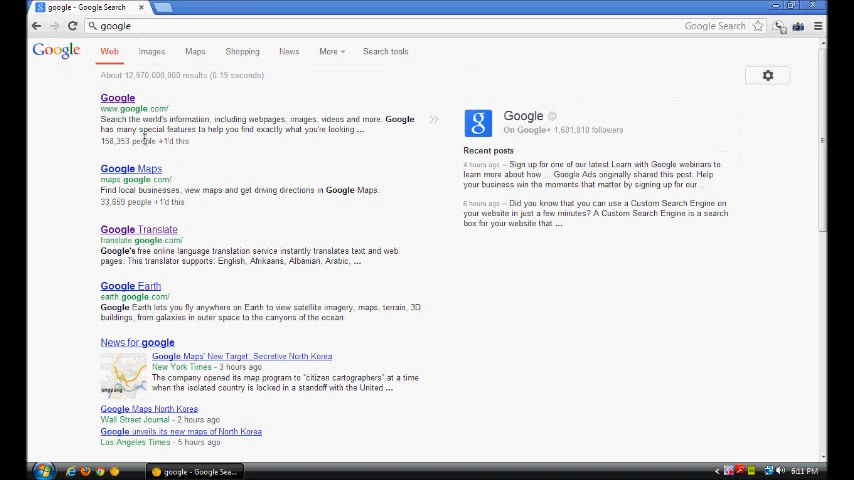
{"action": "mouse_move", "coordinate": [141, 225]}
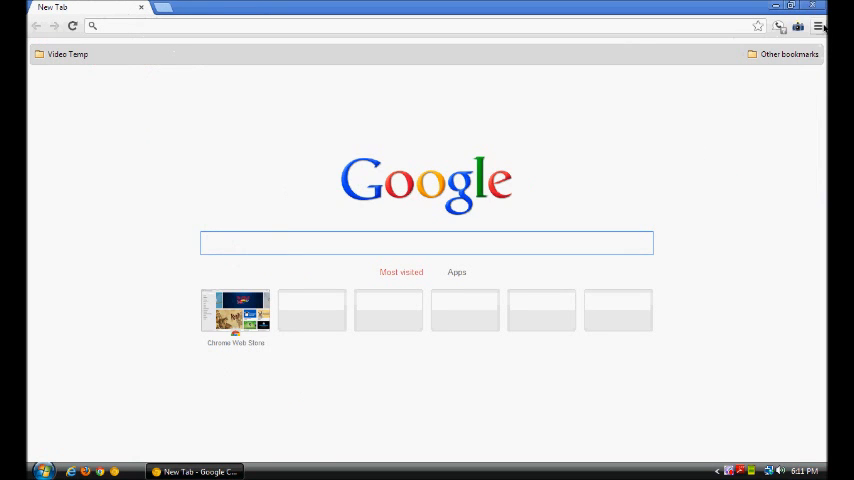
{"action": "left_click", "coordinate": [320, 243]}
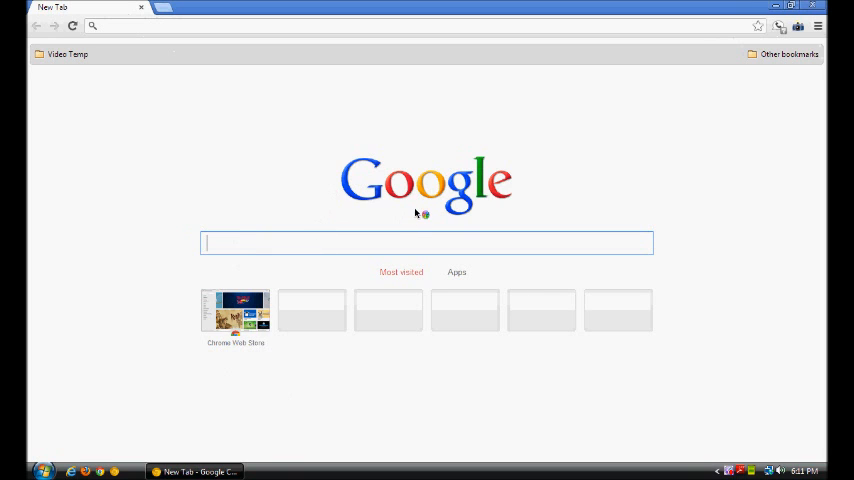
{"action": "mouse_move", "coordinate": [421, 214]}
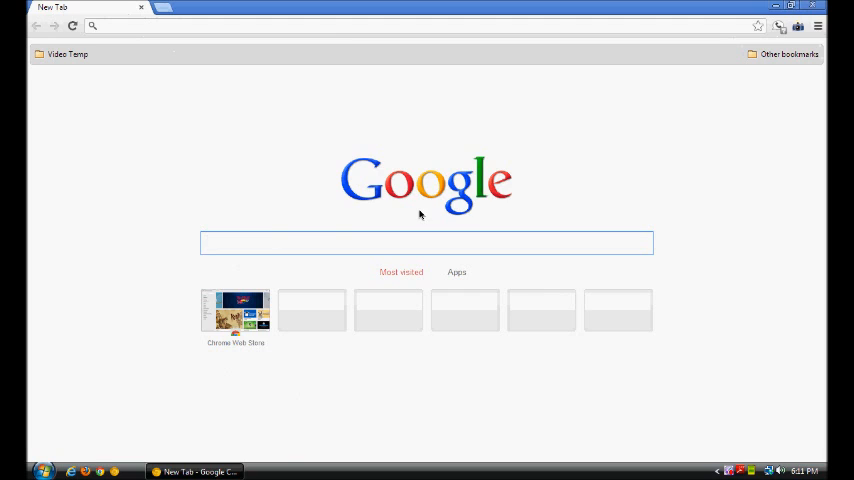
{"action": "left_click", "coordinate": [426, 242]}
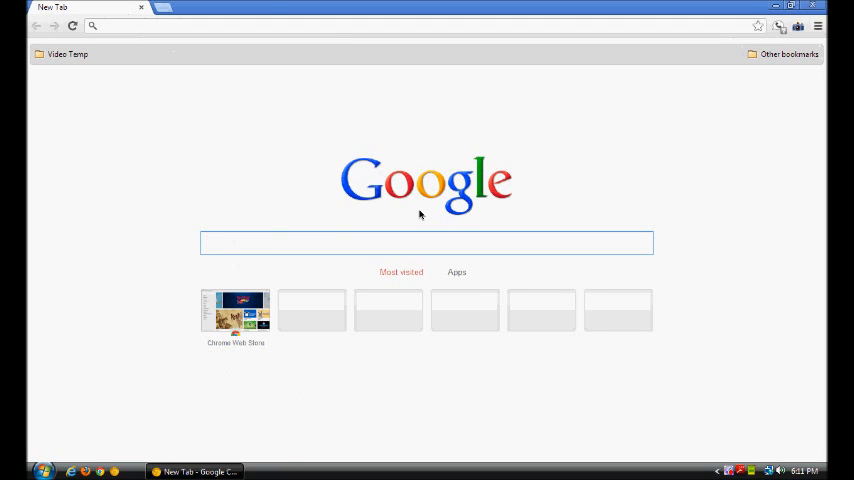
{"action": "left_click", "coordinate": [427, 243]}
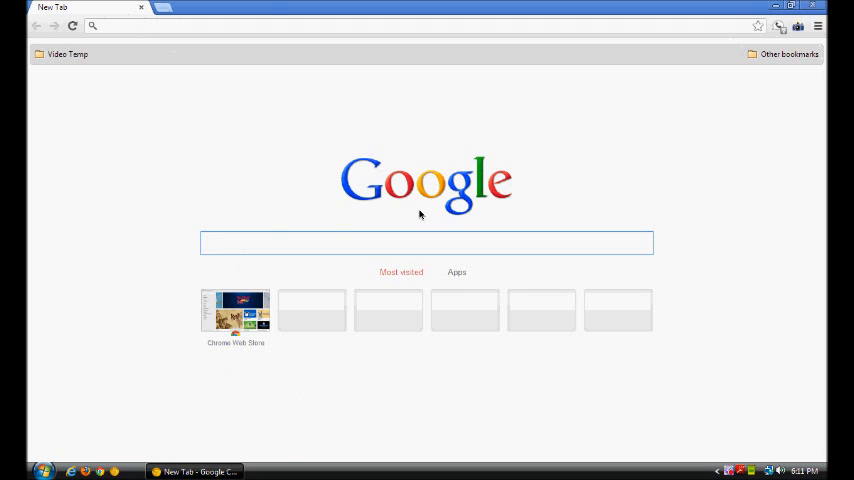
{"action": "left_click", "coordinate": [426, 242]}
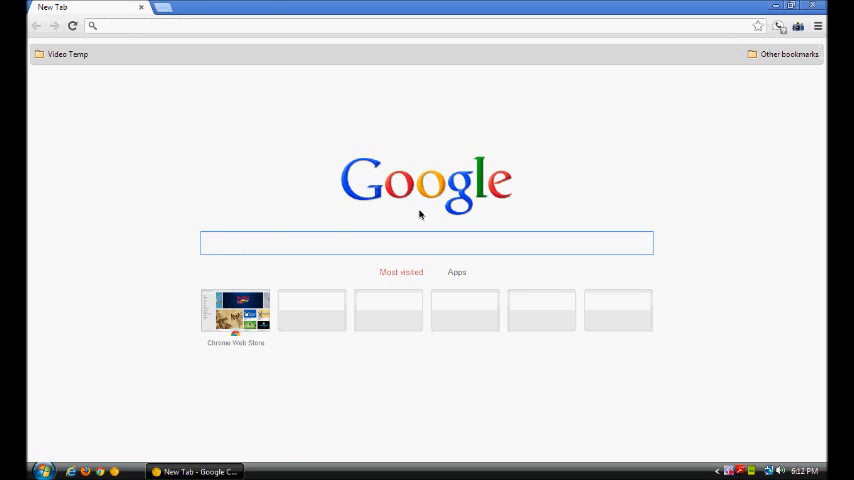
{"action": "left_click", "coordinate": [427, 243]}
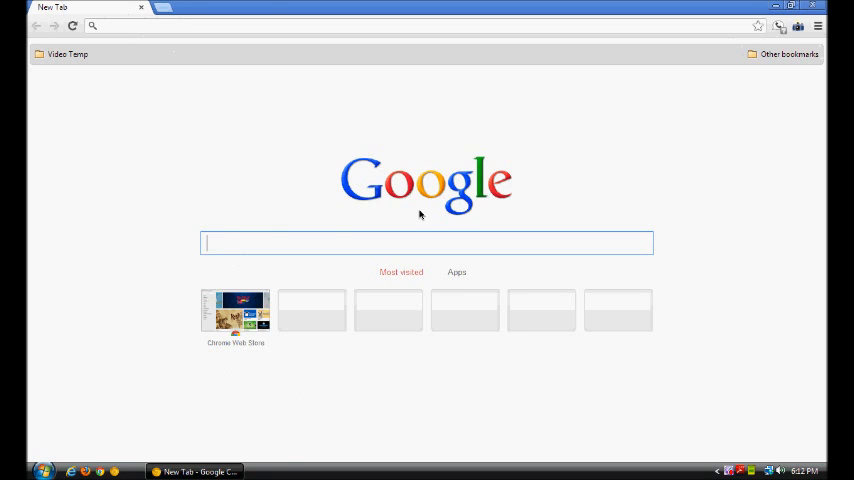